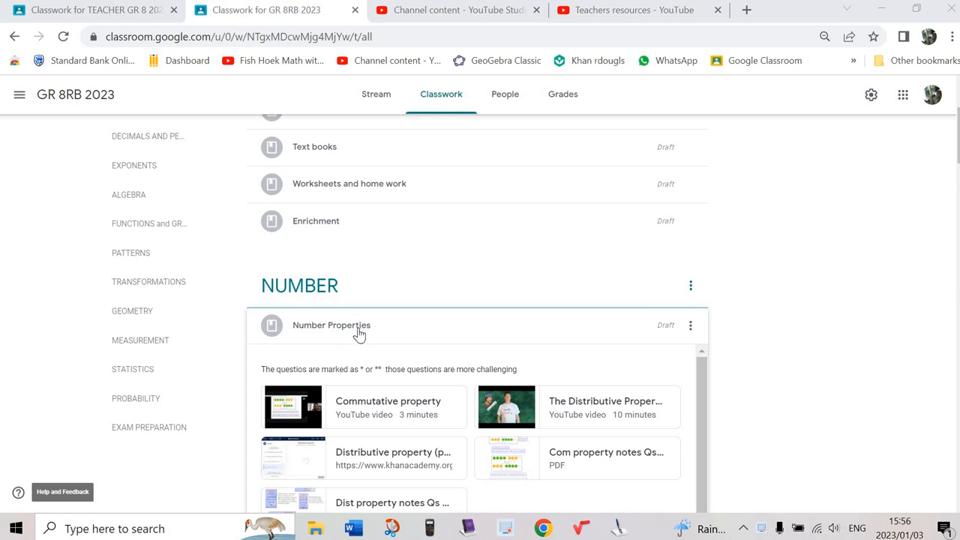
- Bring up the Number Properties edit form showing its title, description and five attachments
scroll("down", 3)
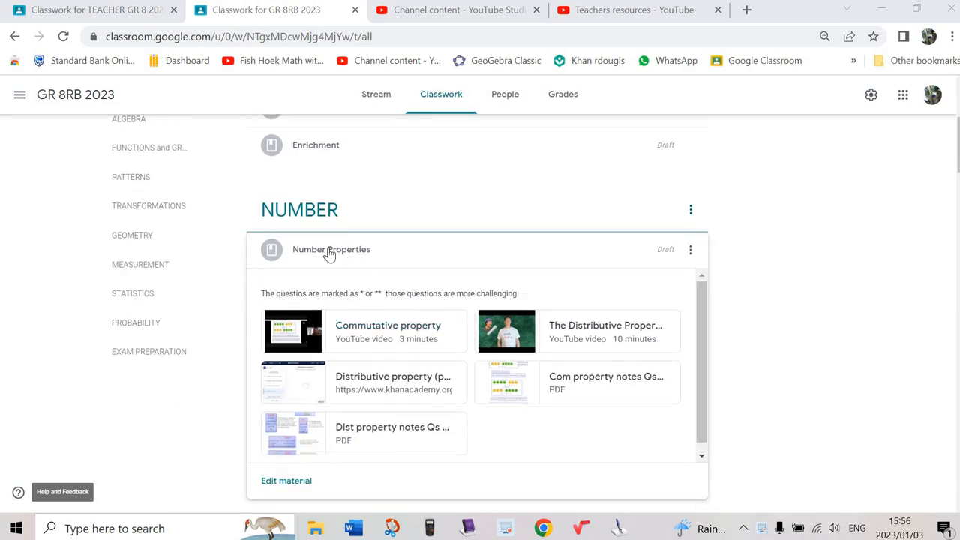
left_click(330, 249)
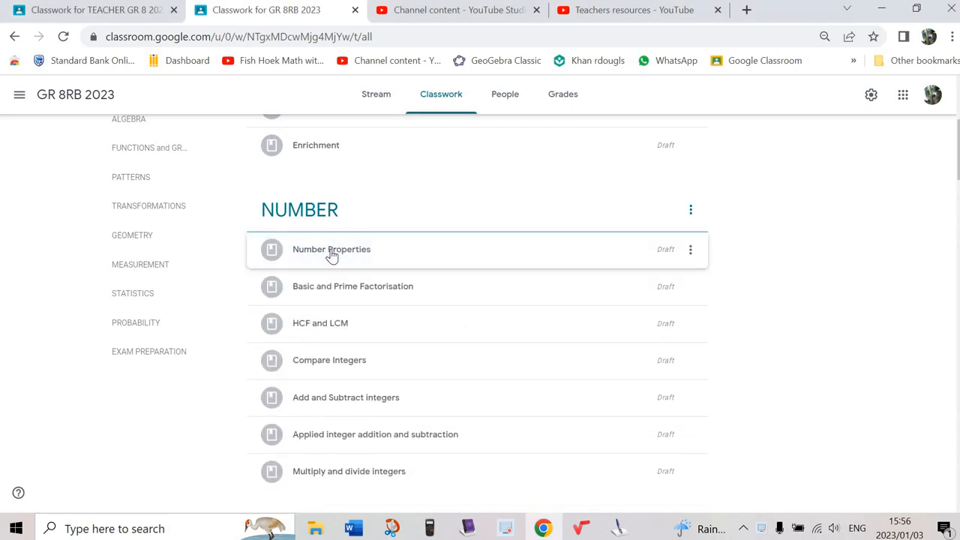
left_click(332, 249)
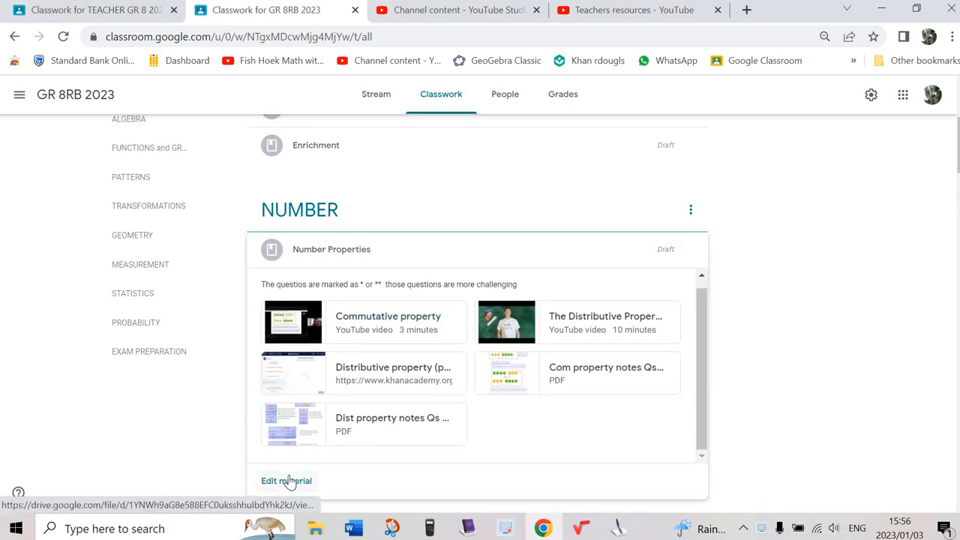
left_click(285, 480)
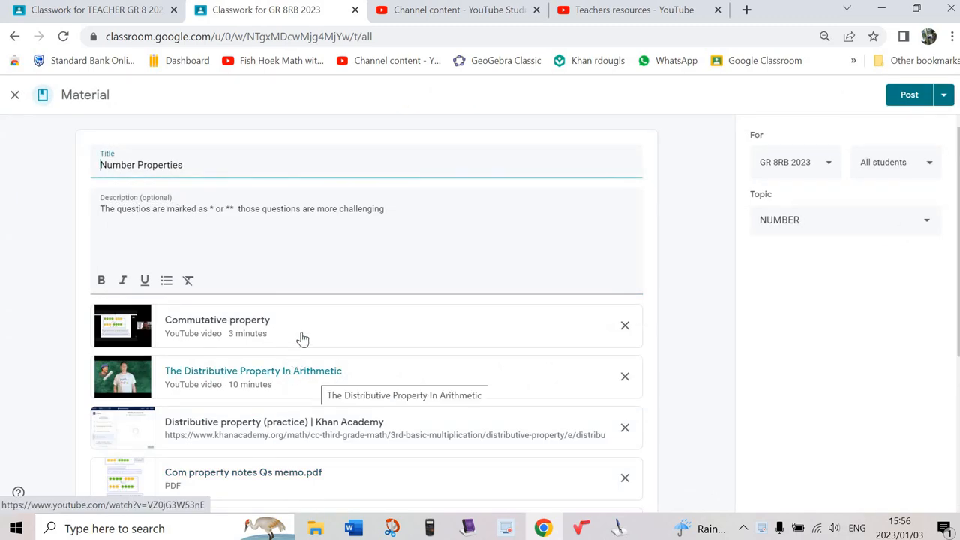
scroll("down", 3)
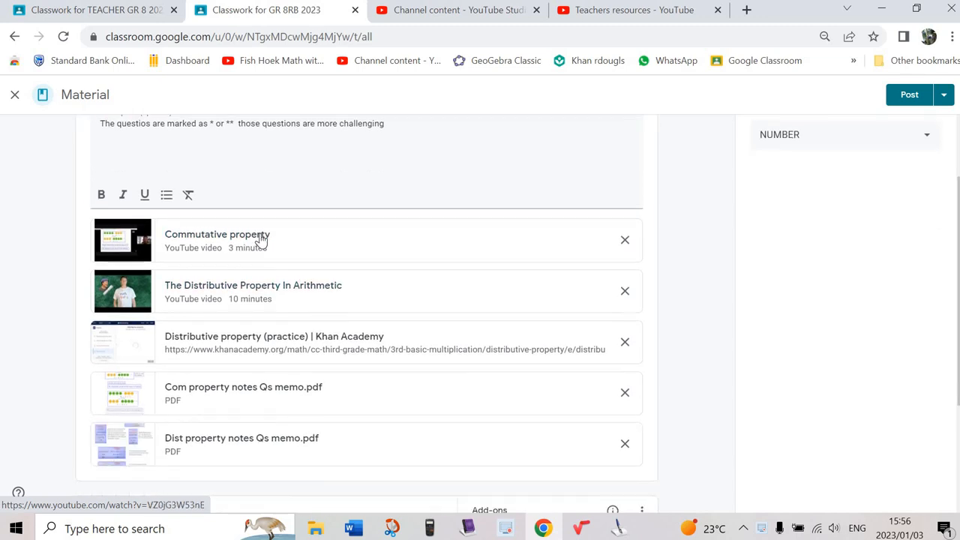
scroll("down", 3)
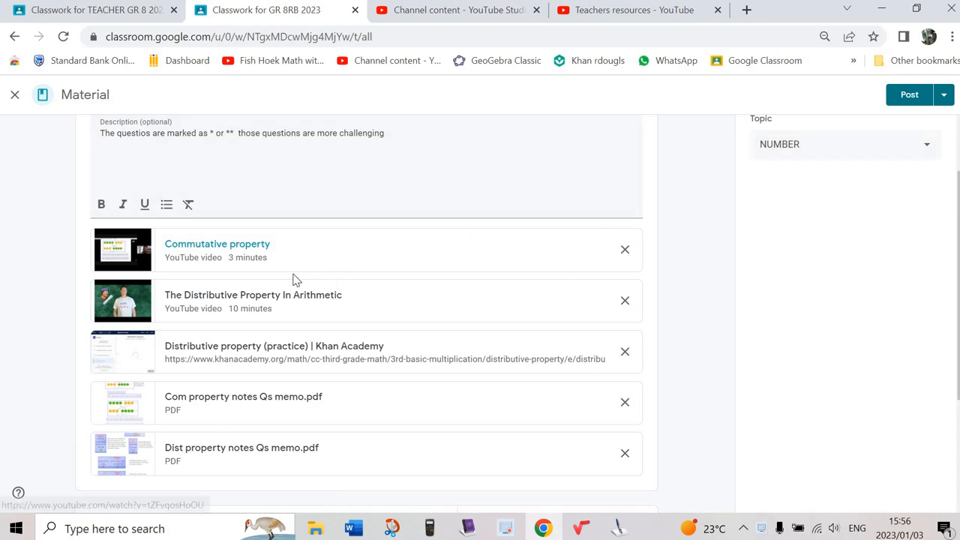
mouse_move(207, 248)
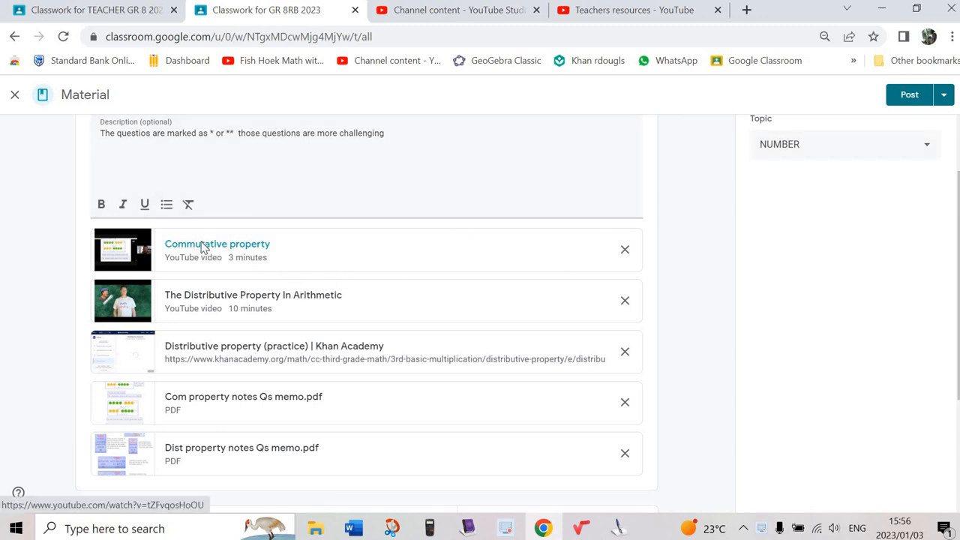
- Copy the Commutative property video's address and paste it into a new Link attachment
right_click(216, 243)
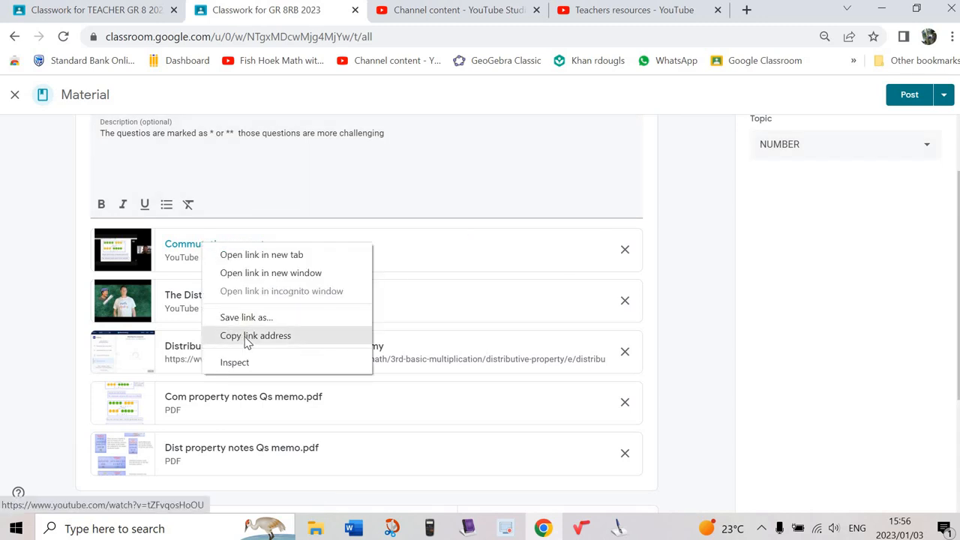
left_click(255, 336)
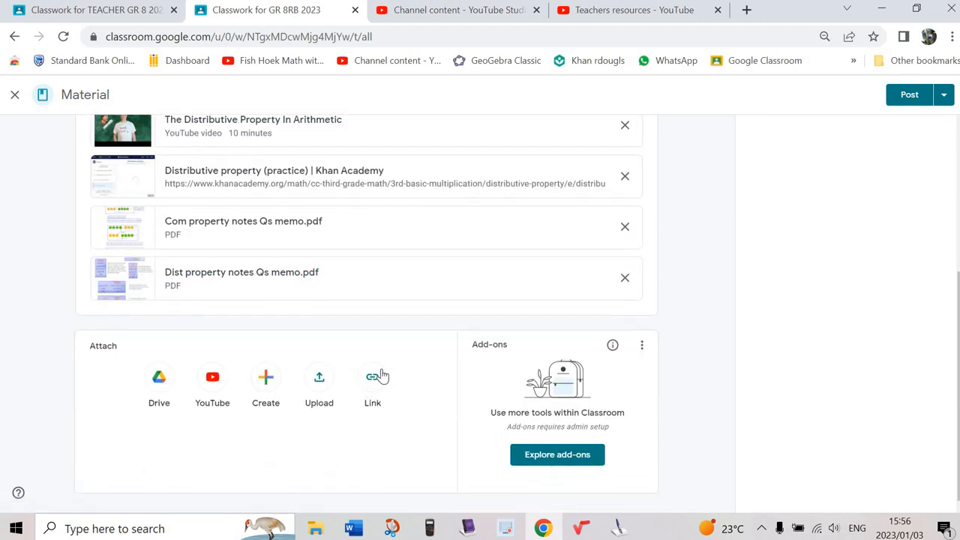
left_click(372, 378)
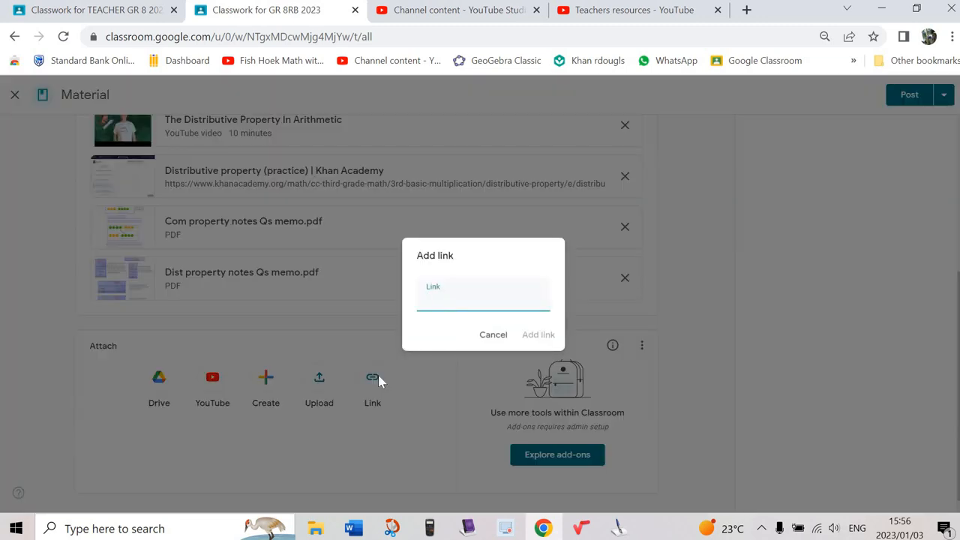
left_click(483, 297)
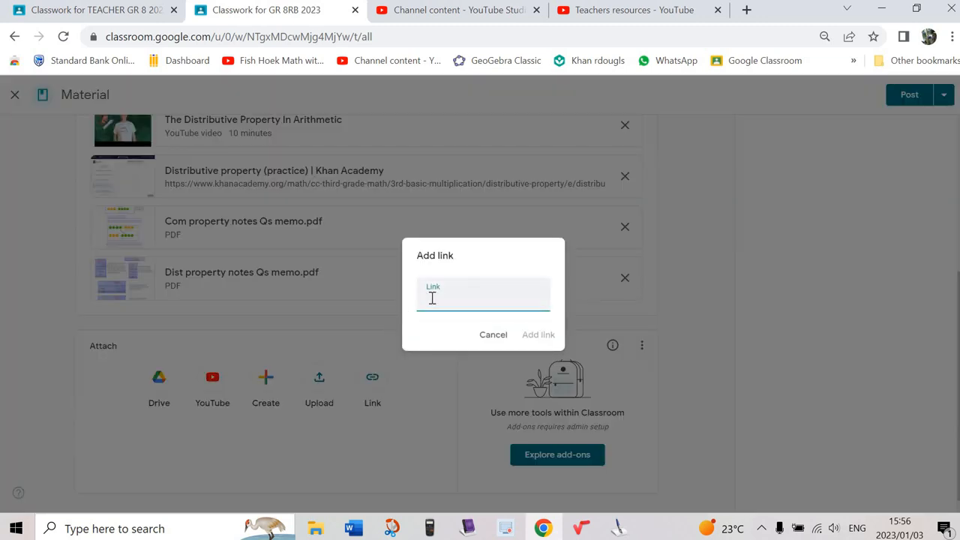
right_click(432, 297)
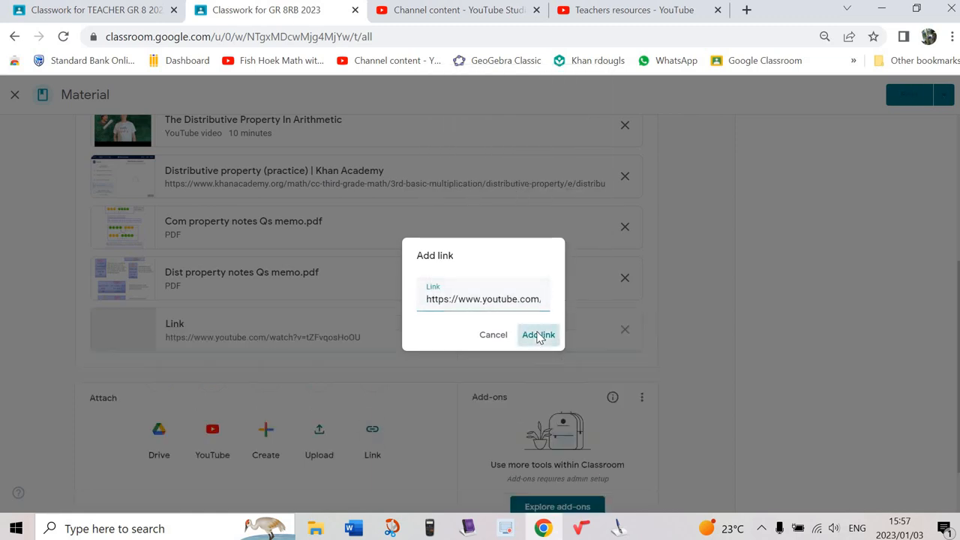
- Attach the pasted Commutative property YouTube video as a new attachment at the bottom
left_click(537, 335)
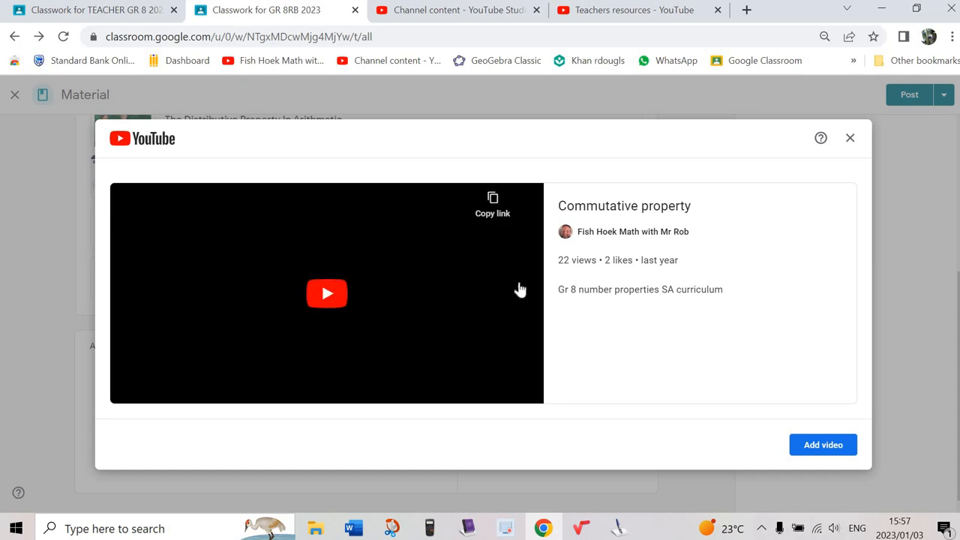
left_click(327, 293)
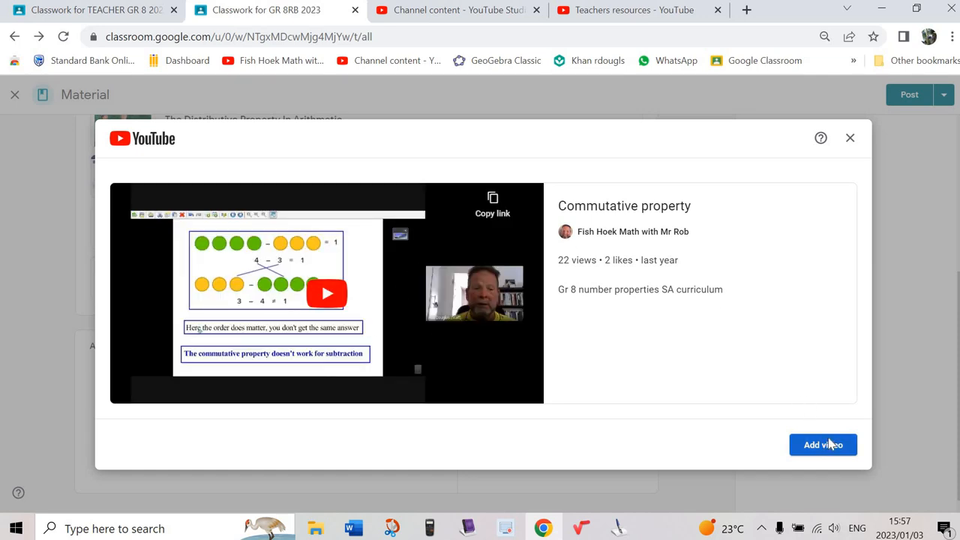
left_click(822, 444)
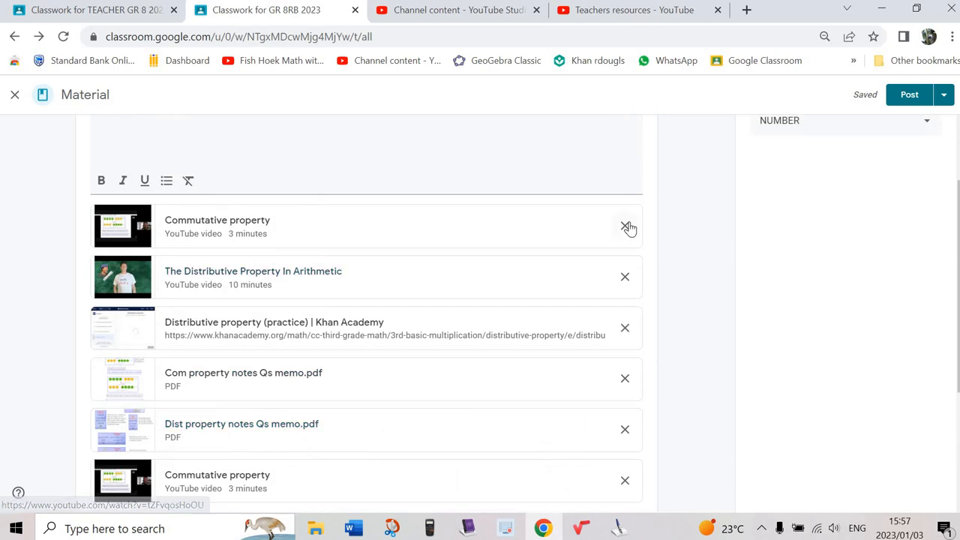
- Remove the original Commutative property video and the Com property notes PDF, keeping the PDF's address
left_click(628, 227)
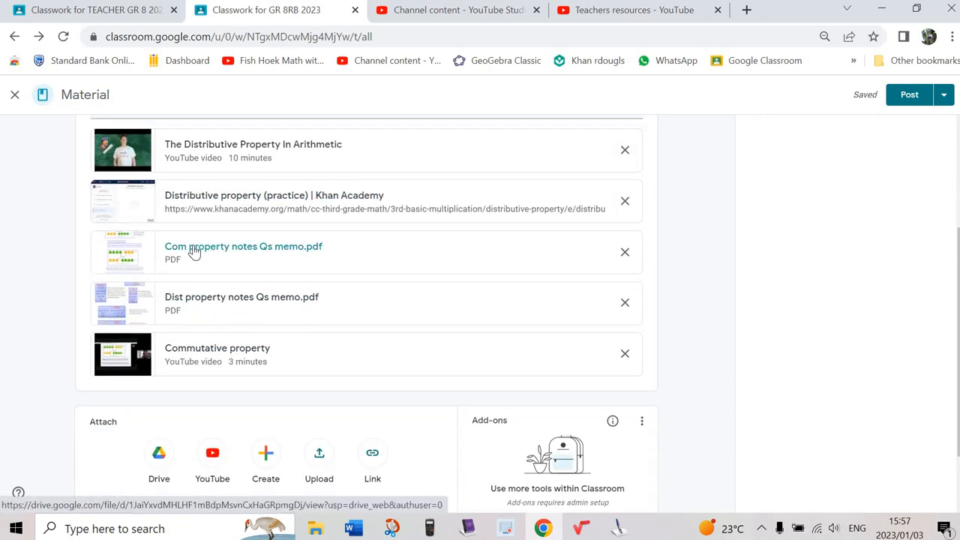
right_click(243, 246)
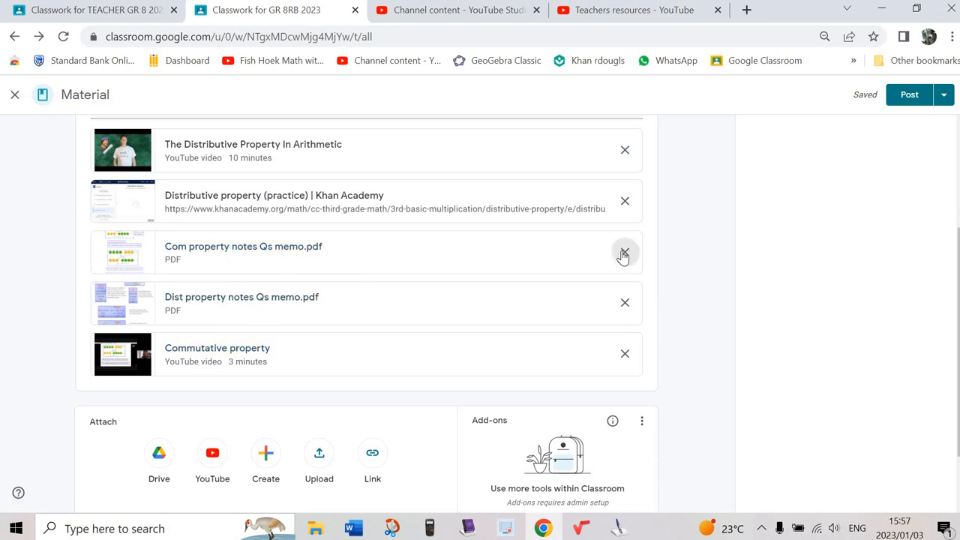
left_click(624, 252)
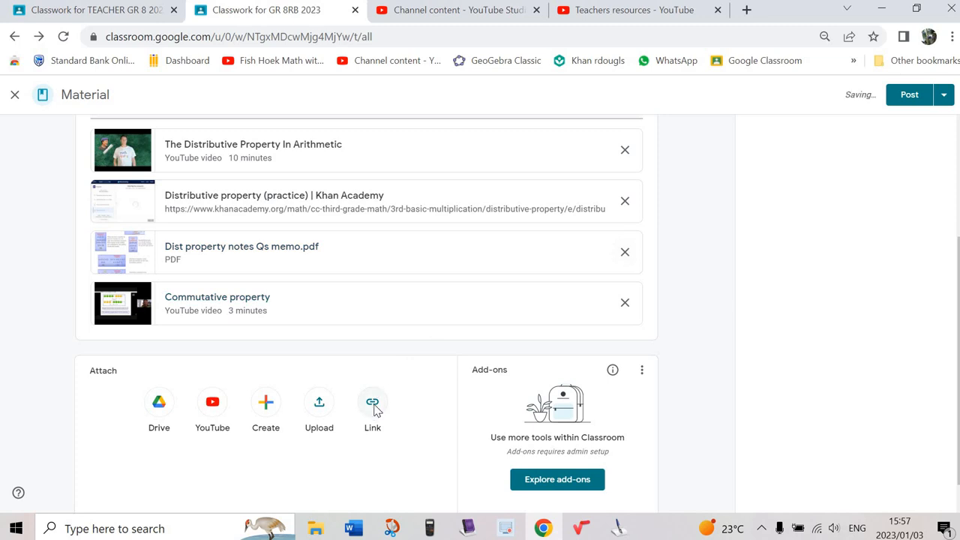
- Re-attach the Com property notes PDF as a link at the end of the list
left_click(372, 402)
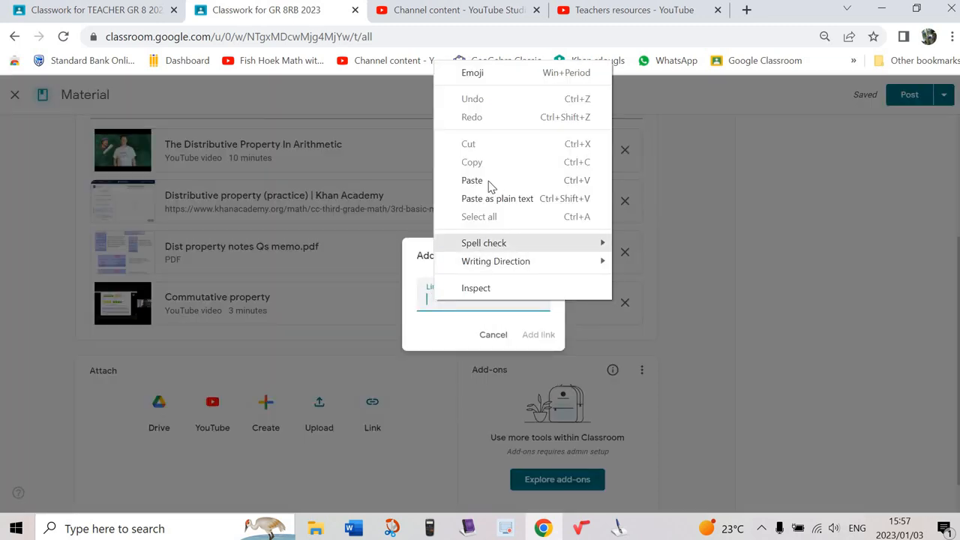
left_click(471, 180)
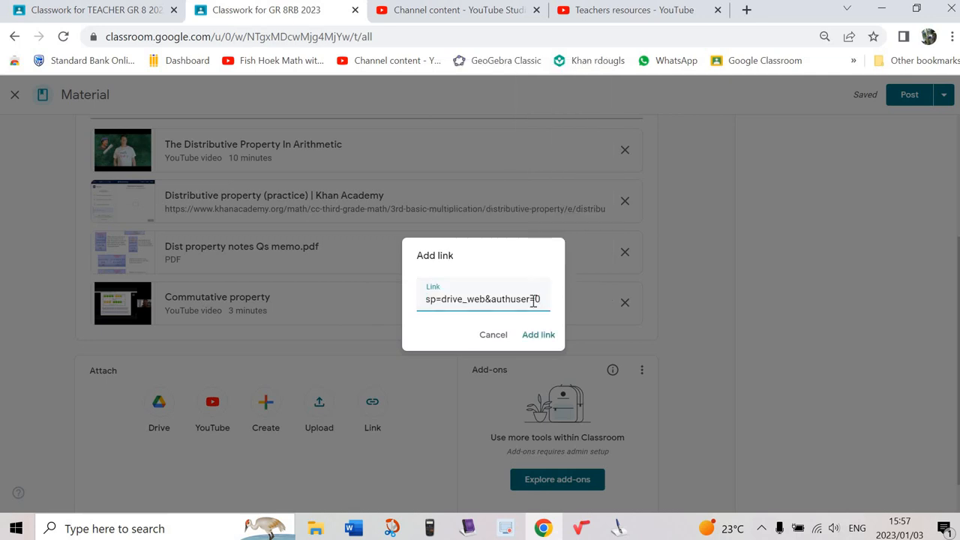
left_click(537, 335)
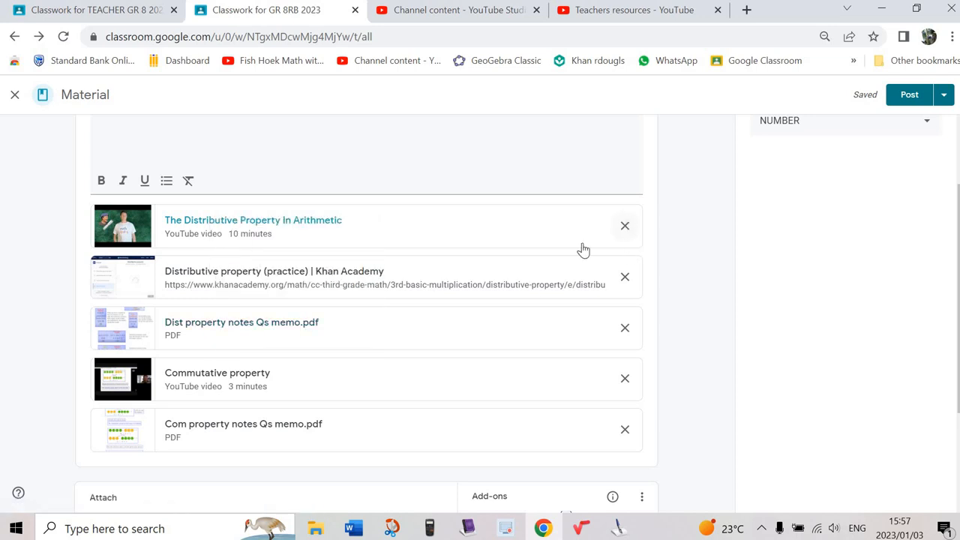
- Attach The Distributive Property In Arithmetic YouTube video as the material's last attachment
scroll("down", 3)
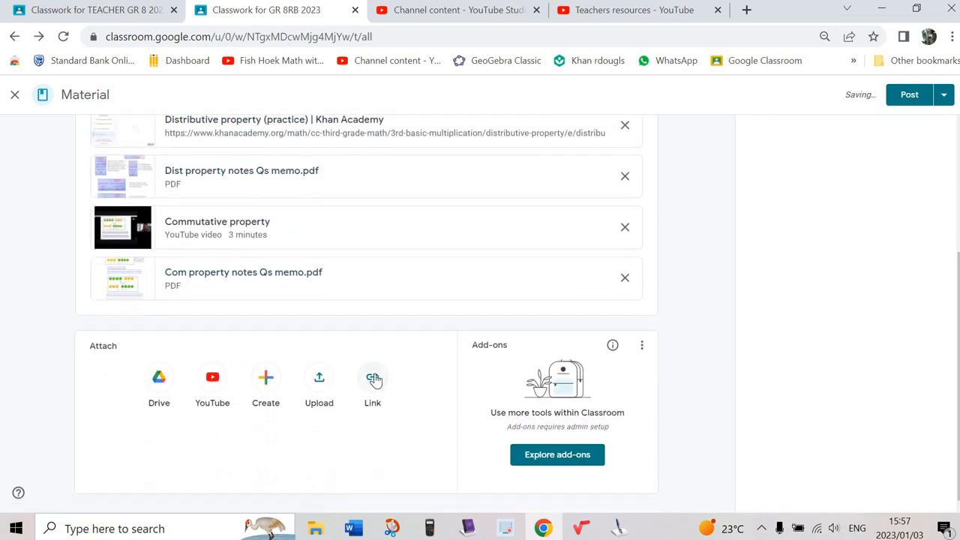
right_click(483, 300)
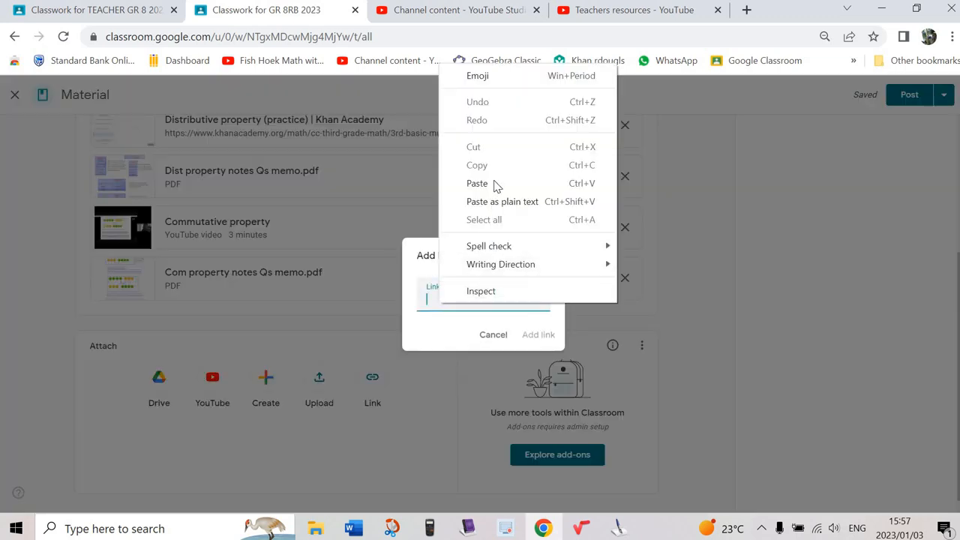
left_click(477, 183)
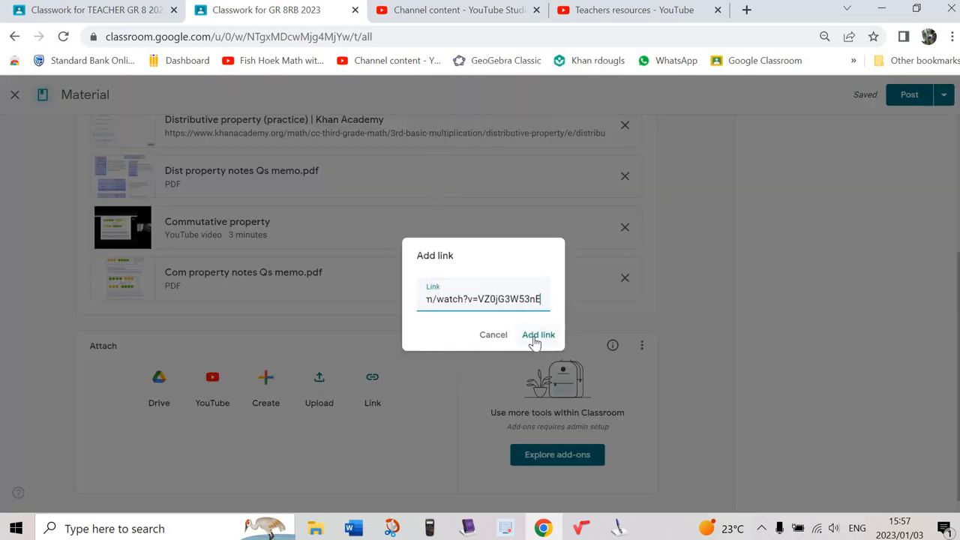
left_click(539, 334)
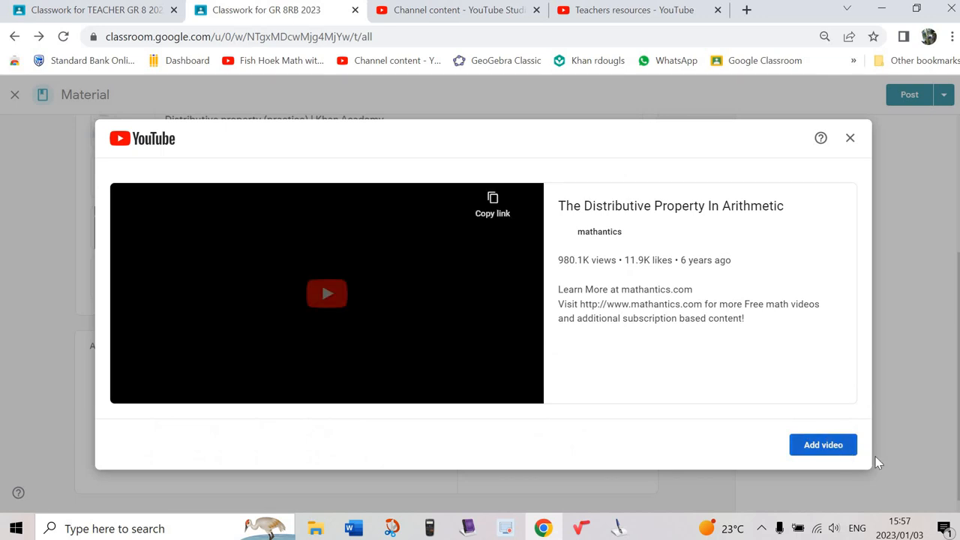
left_click(823, 444)
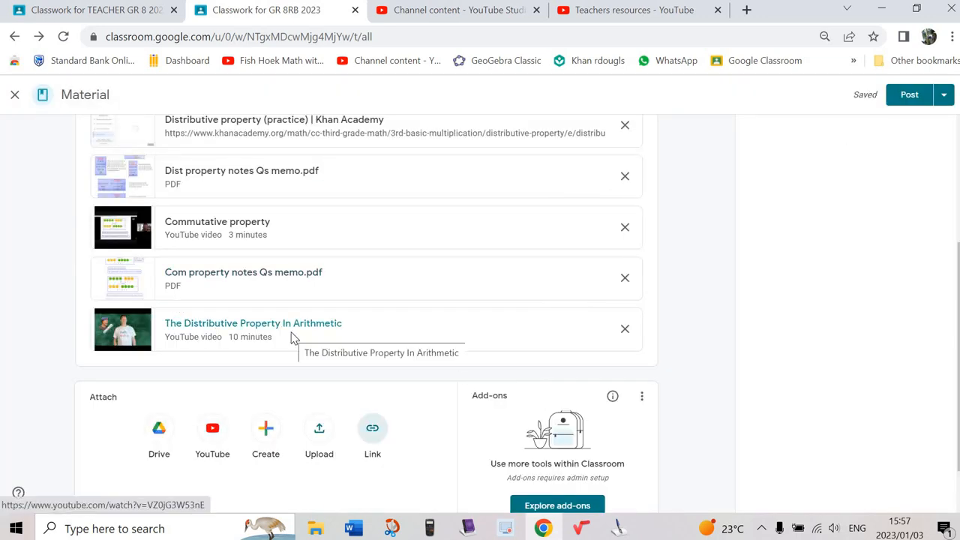
- Re-attach the Dist property notes PDF at the end so it follows the Distributive Property video
scroll("up", 3)
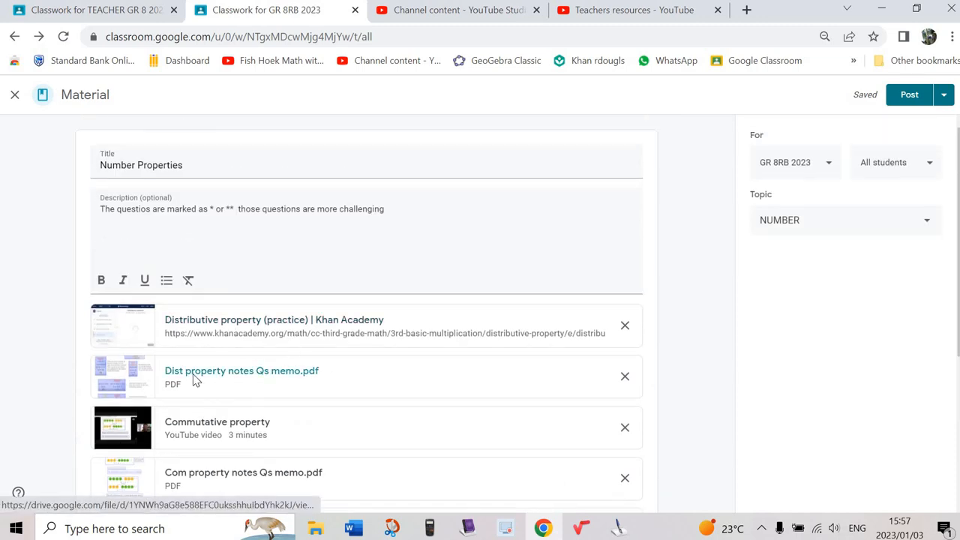
right_click(241, 370)
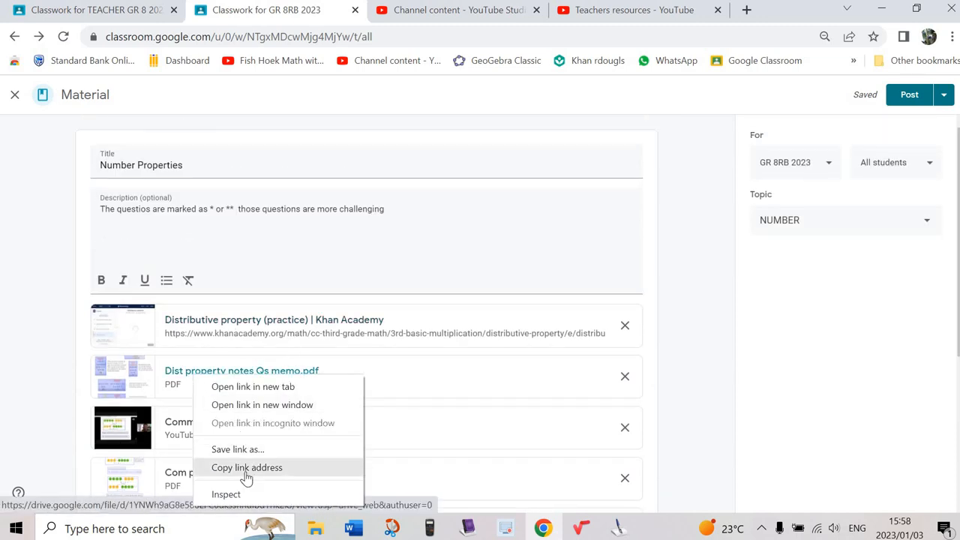
left_click(630, 383)
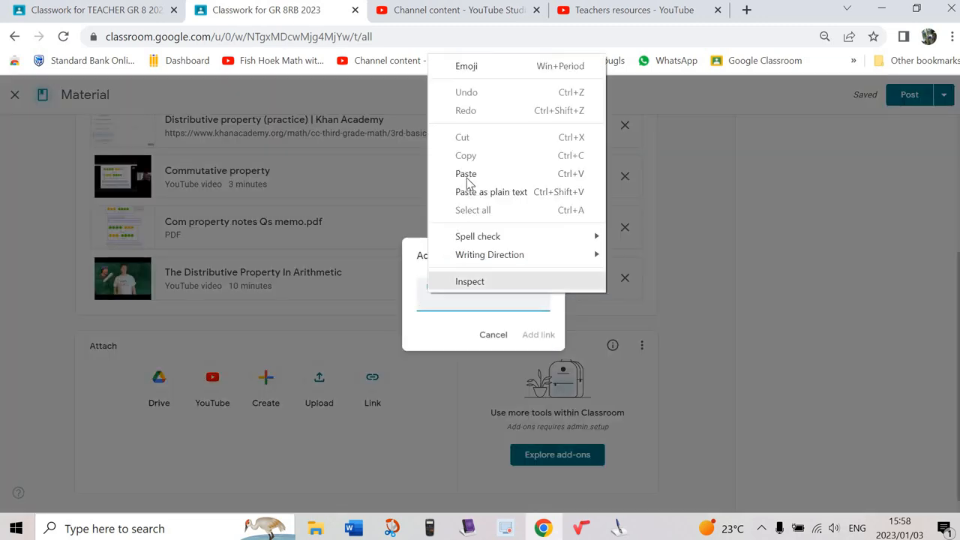
left_click(465, 174)
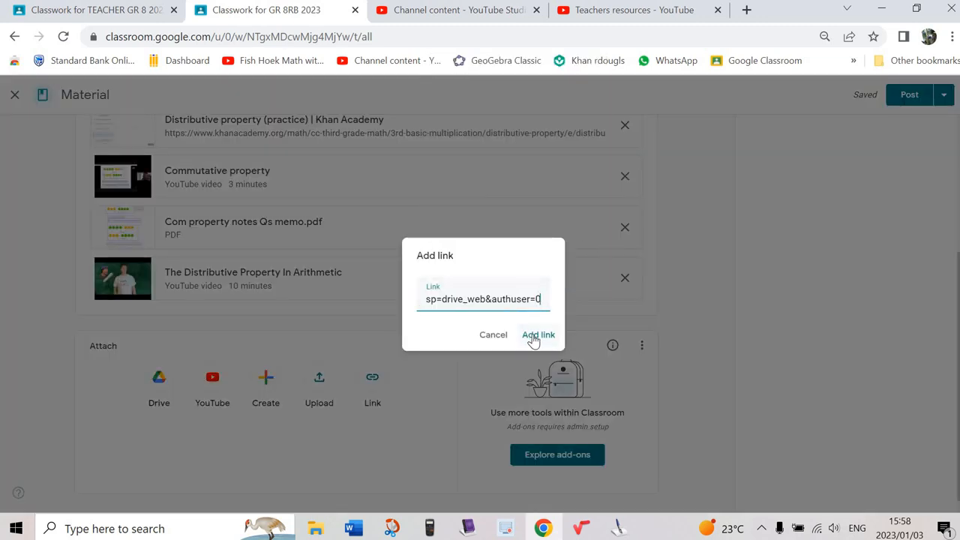
left_click(537, 334)
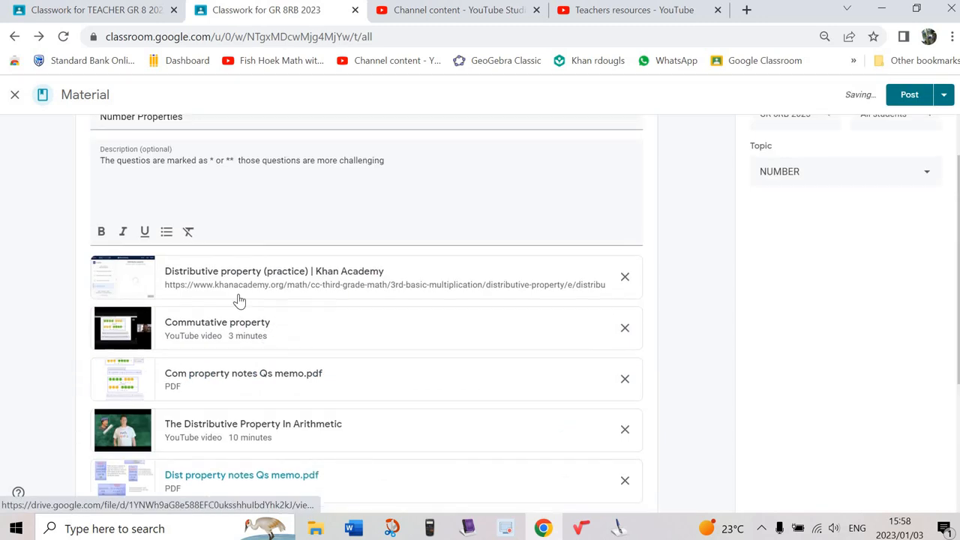
right_click(240, 301)
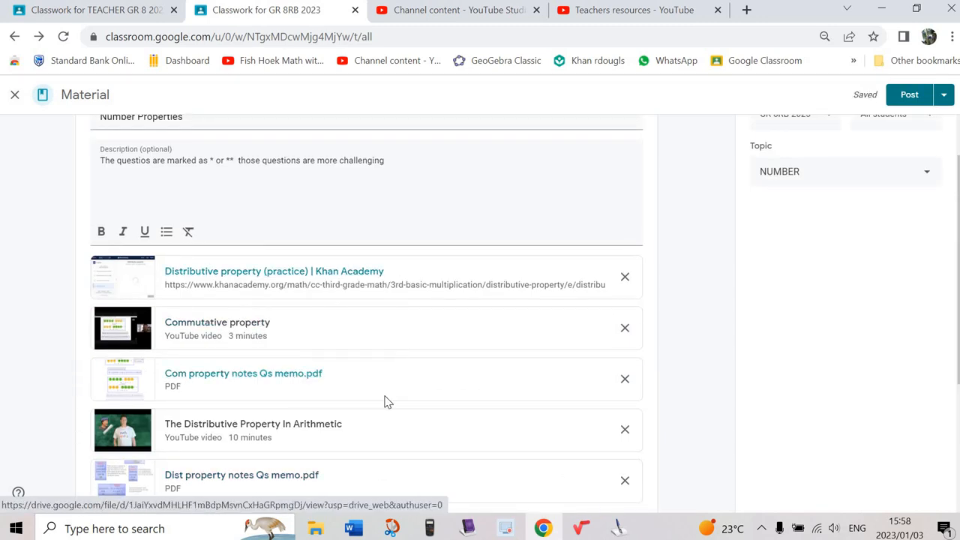
- Paste the Khan Academy distributive property practice link into a new Link attachment at the end
left_click(372, 382)
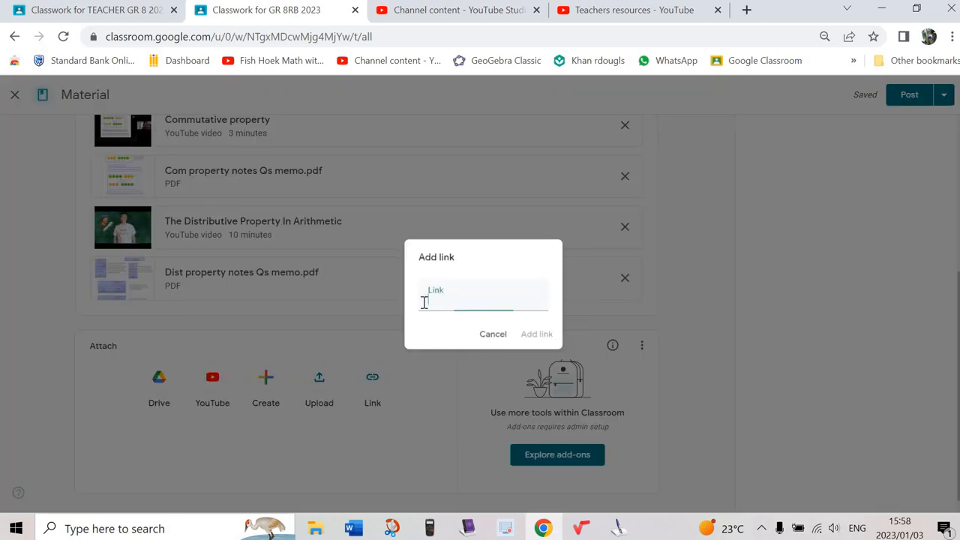
right_click(483, 301)
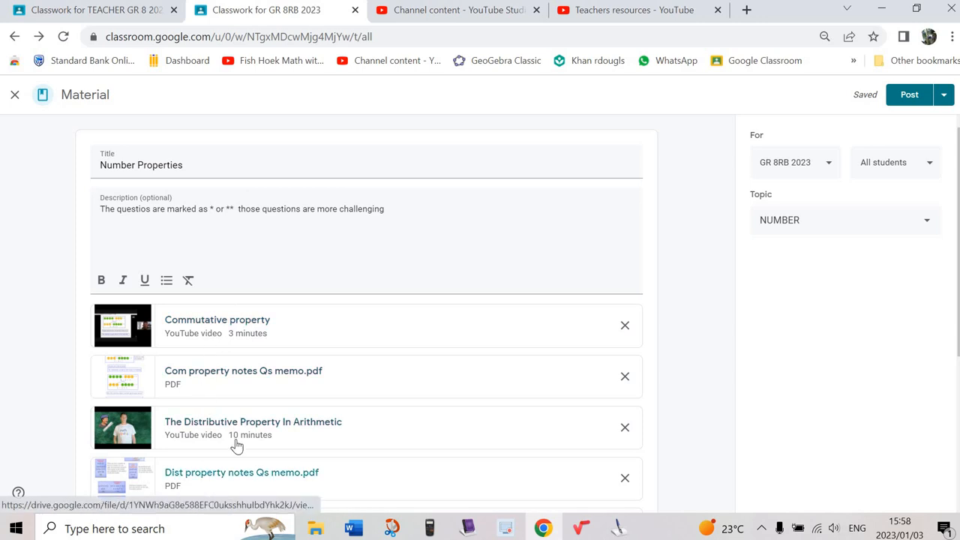
scroll("down", 3)
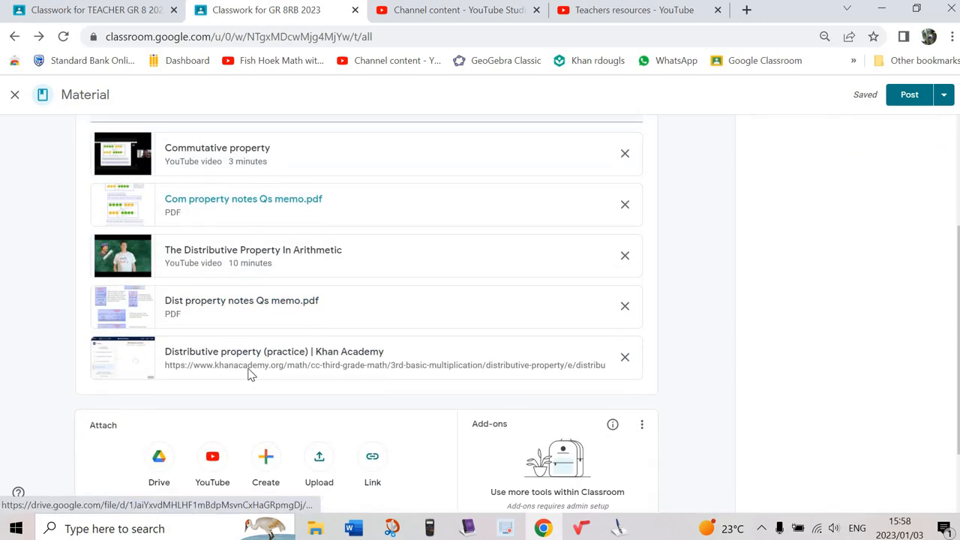
scroll("up", 3)
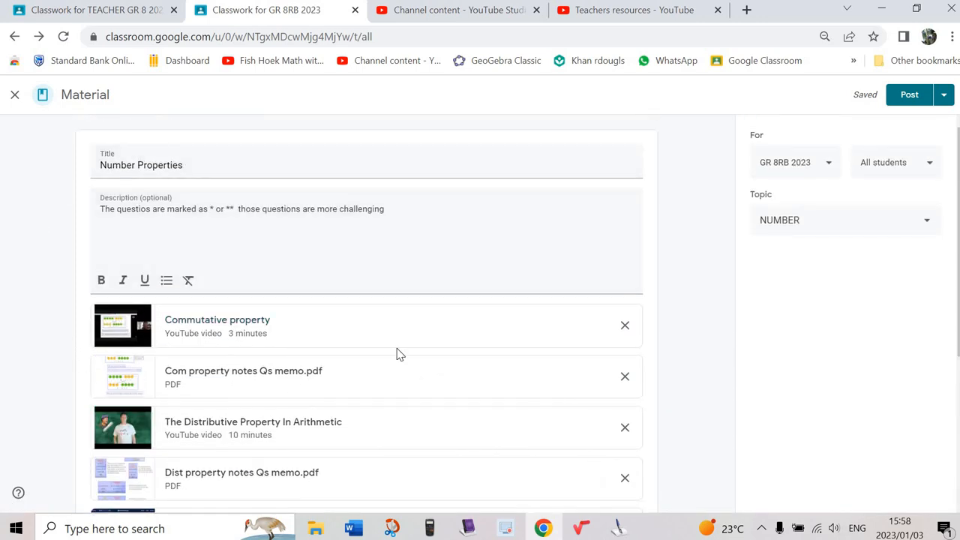
scroll("down", 3)
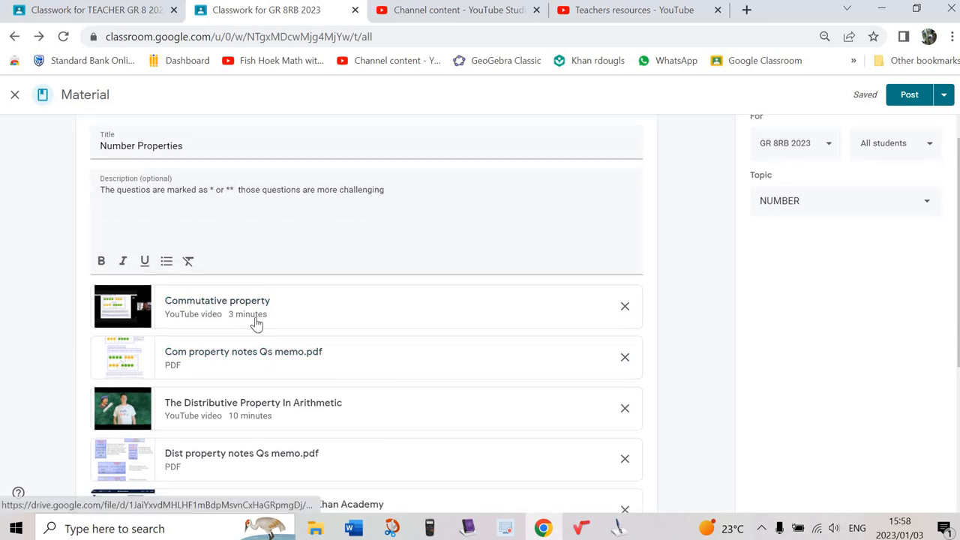
scroll("down", 3)
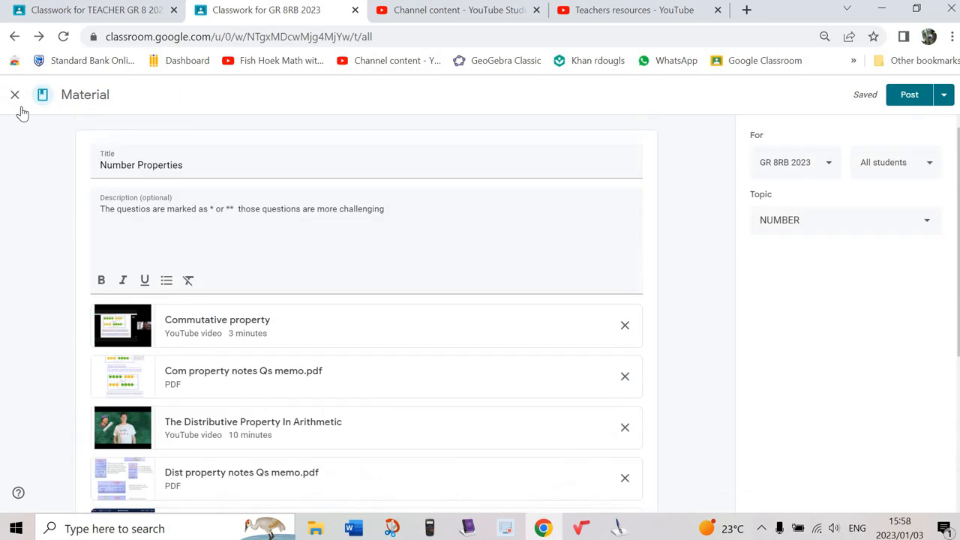
- Leave the Number Properties editor and show the class People page with its teachers and students
left_click(15, 94)
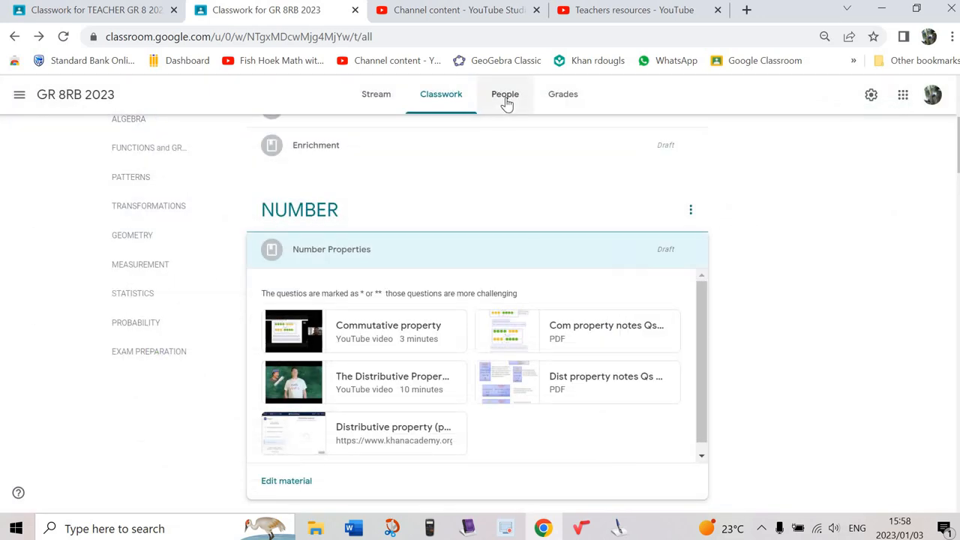
left_click(504, 93)
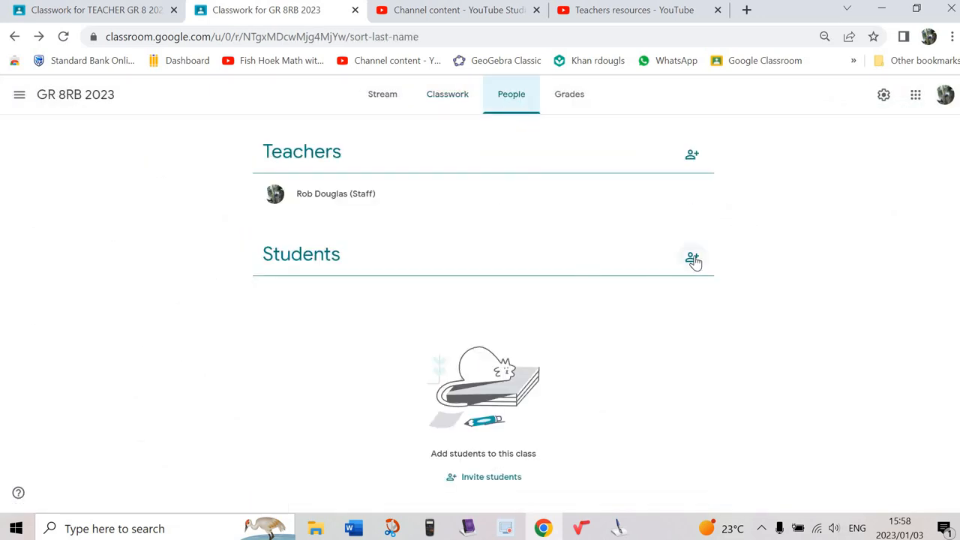
mouse_move(691, 258)
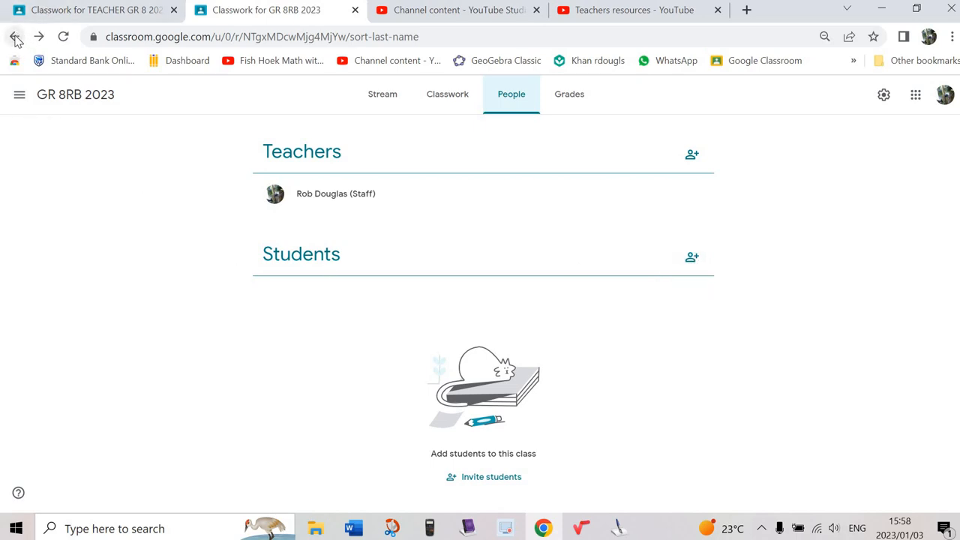
mouse_move(15, 36)
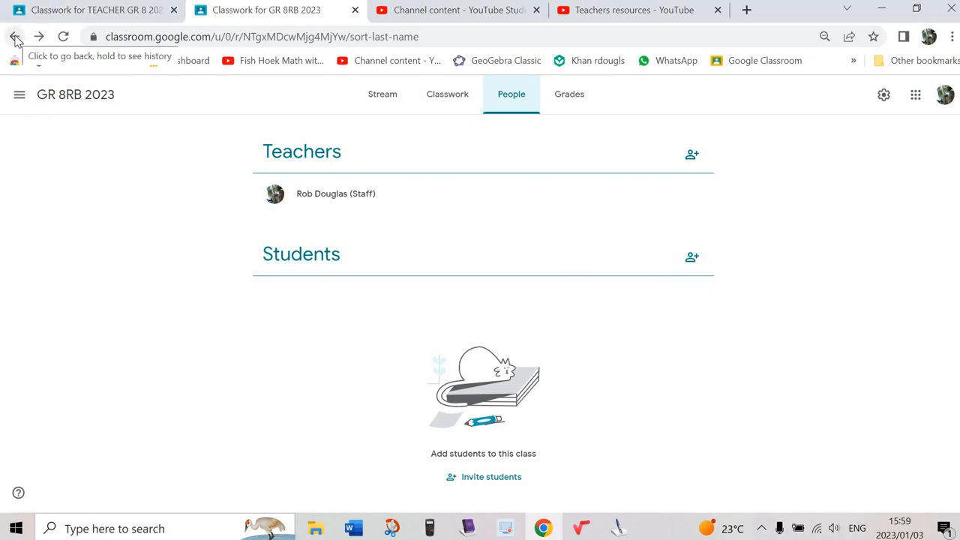